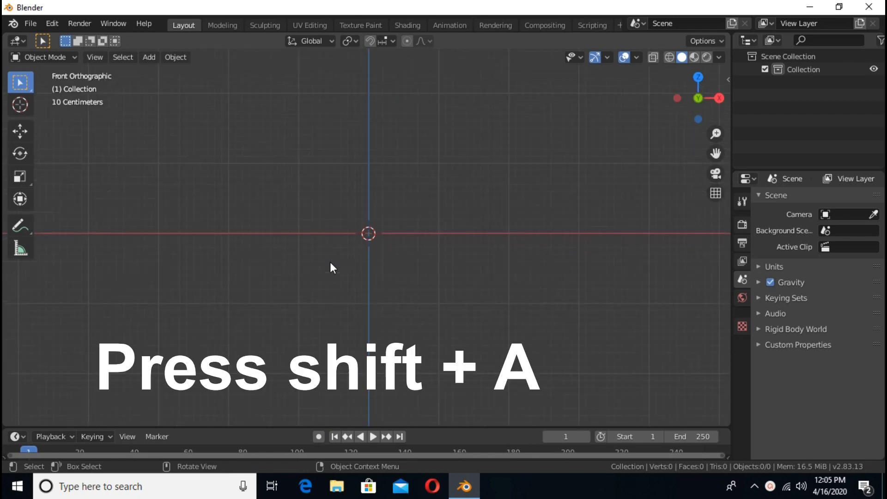
- Open the Shift+A add menu to show the mesh primitives
key(shift+a)
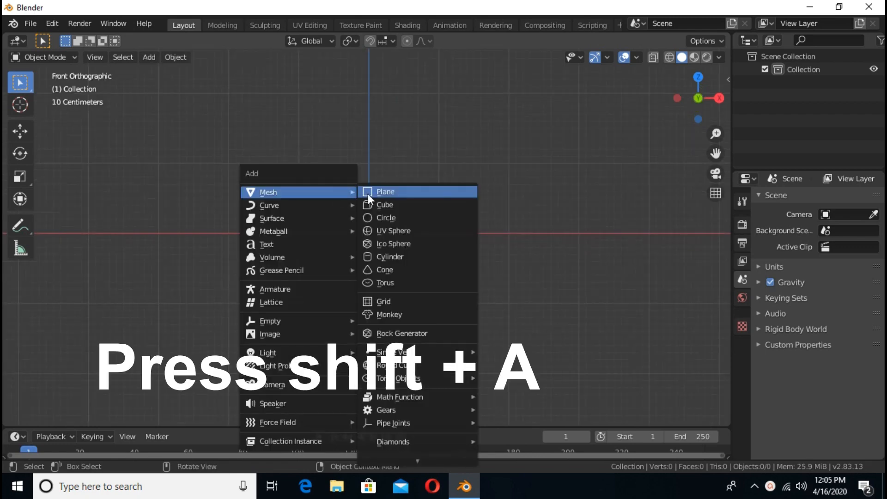
mouse_move(396, 205)
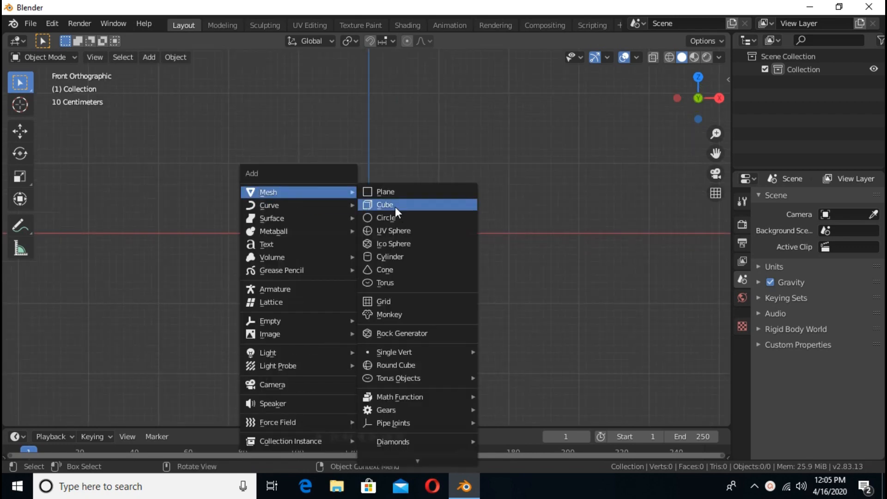
- Add a UV Sphere and apply Shade Smooth to it
click(393, 230)
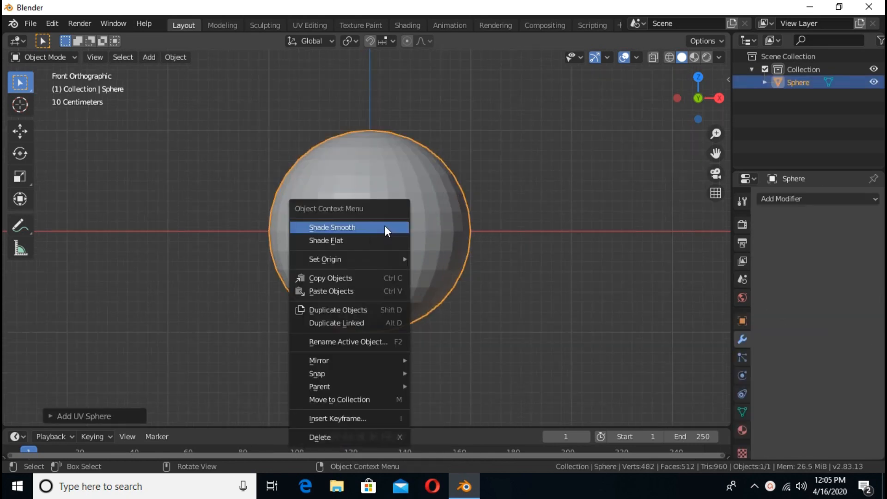
click(333, 227)
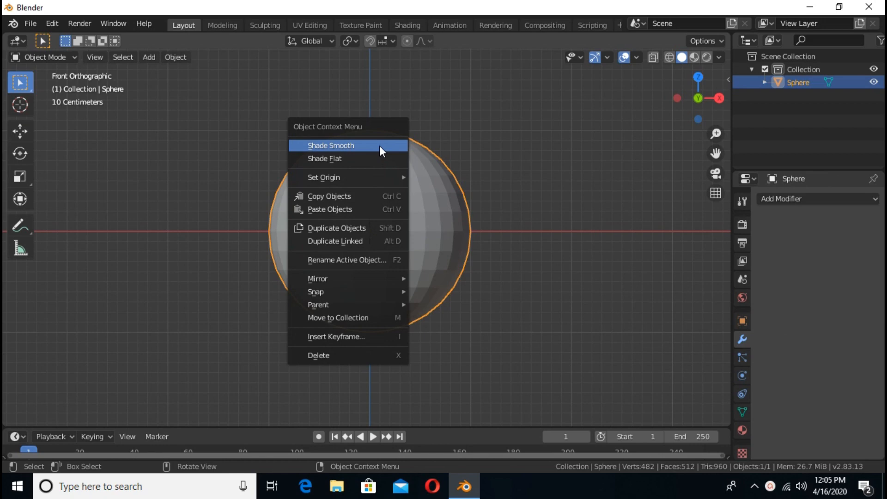
click(330, 145)
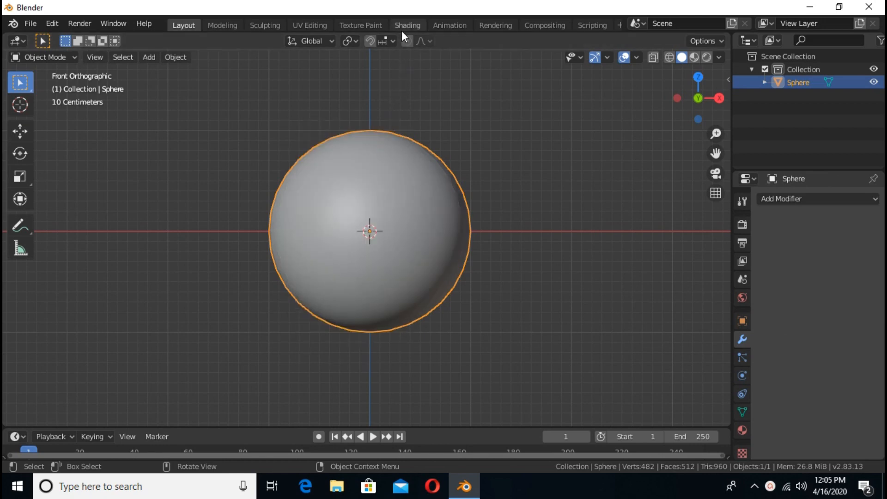
- Switch to the Shading workspace to view the sphere's material preview
click(407, 25)
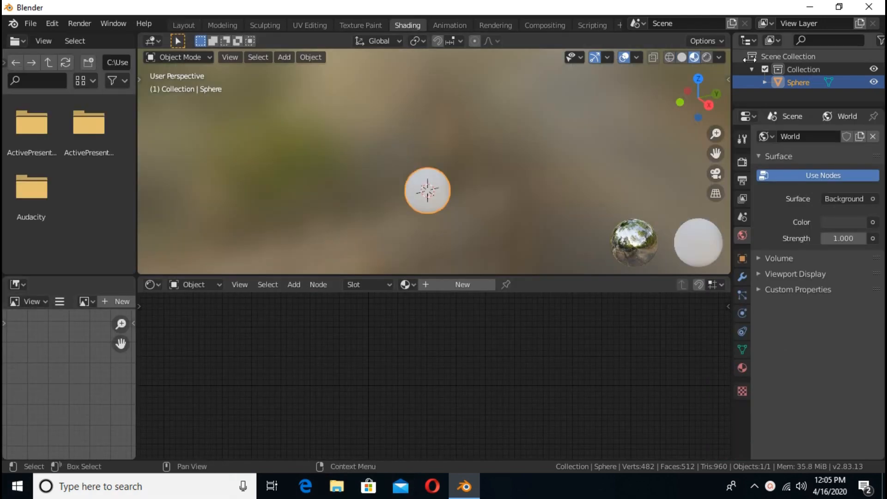
click(720, 58)
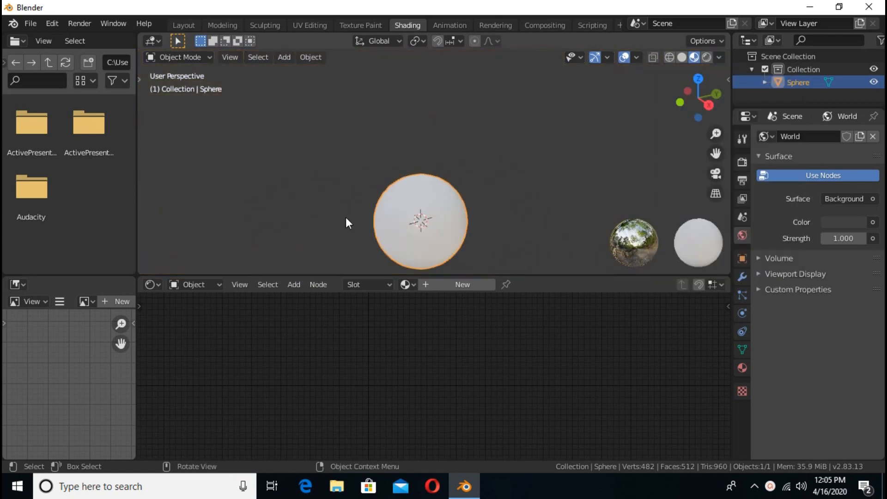
- Create a new material and place an Object Info node left of the shader
click(461, 284)
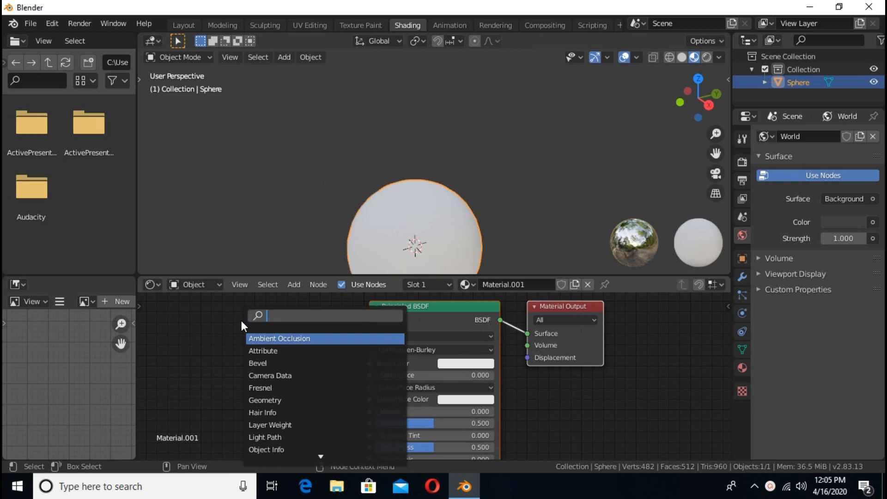
text(obj)
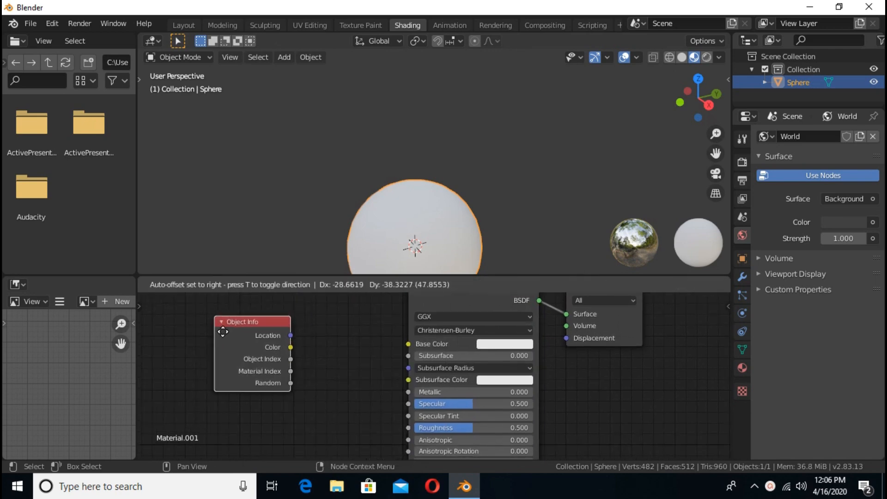
click(252, 339)
text(h)
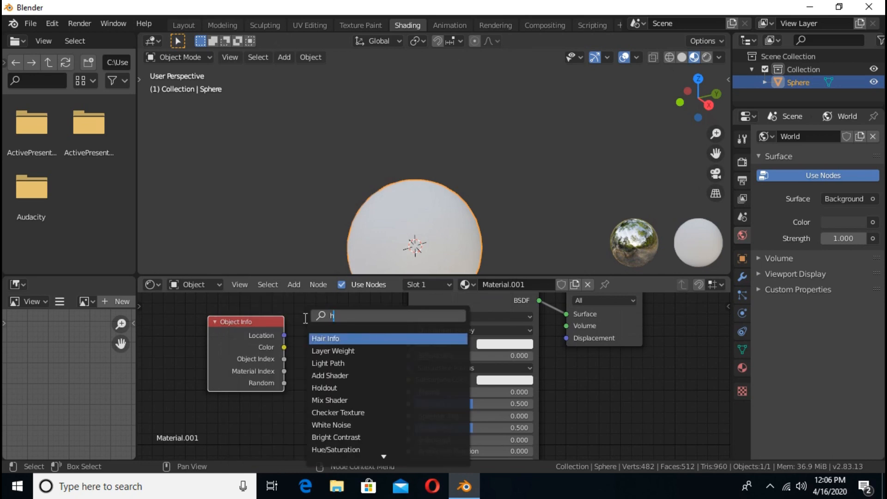
- Add a Hue/Saturation node driven by Random into Base Color, set to green
click(335, 449)
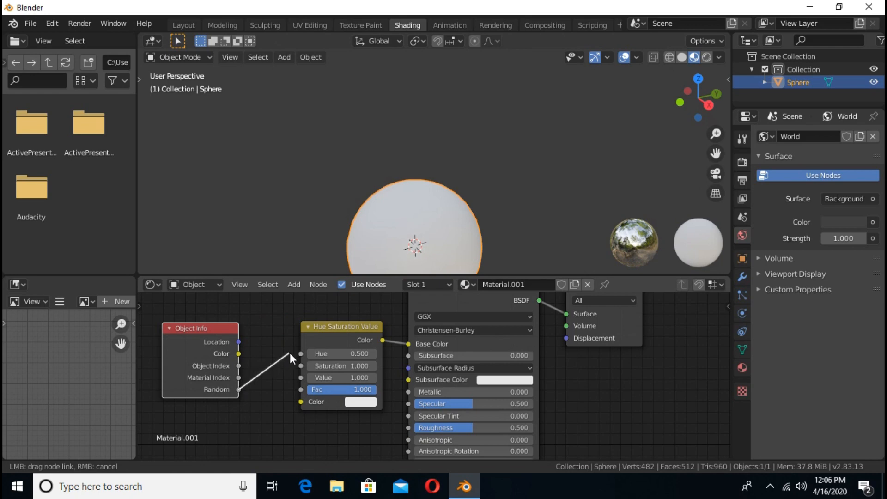
click(360, 402)
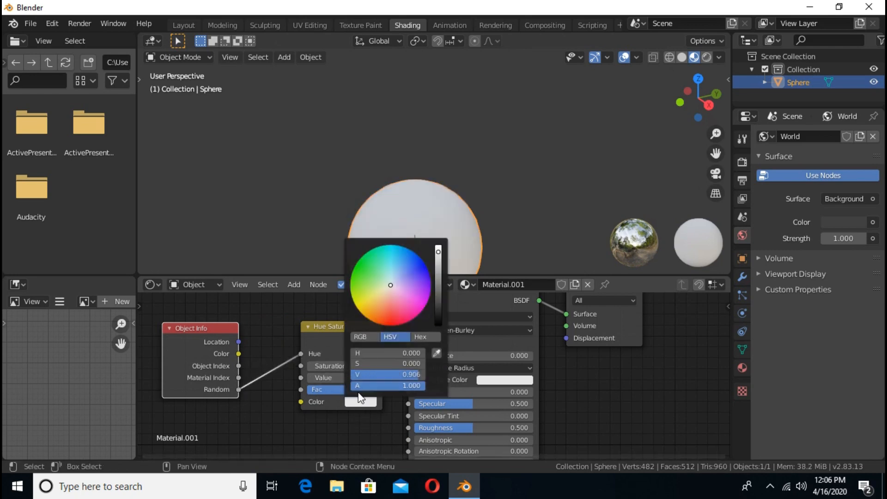
click(375, 281)
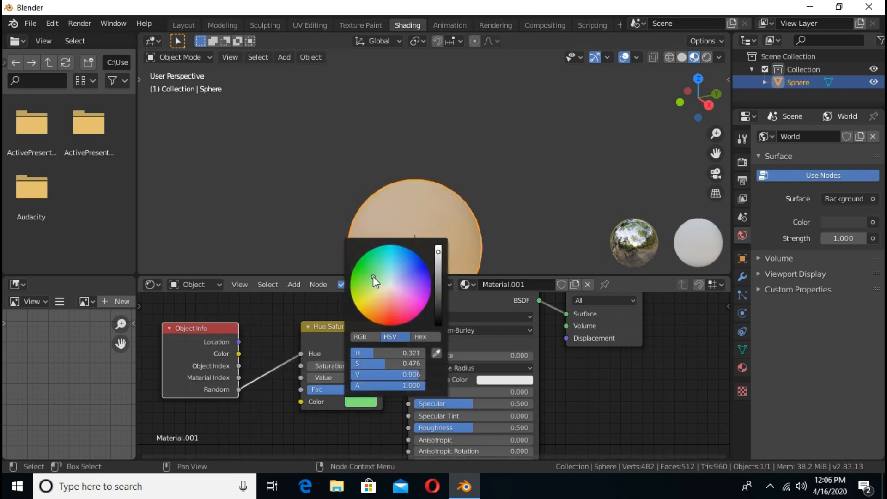